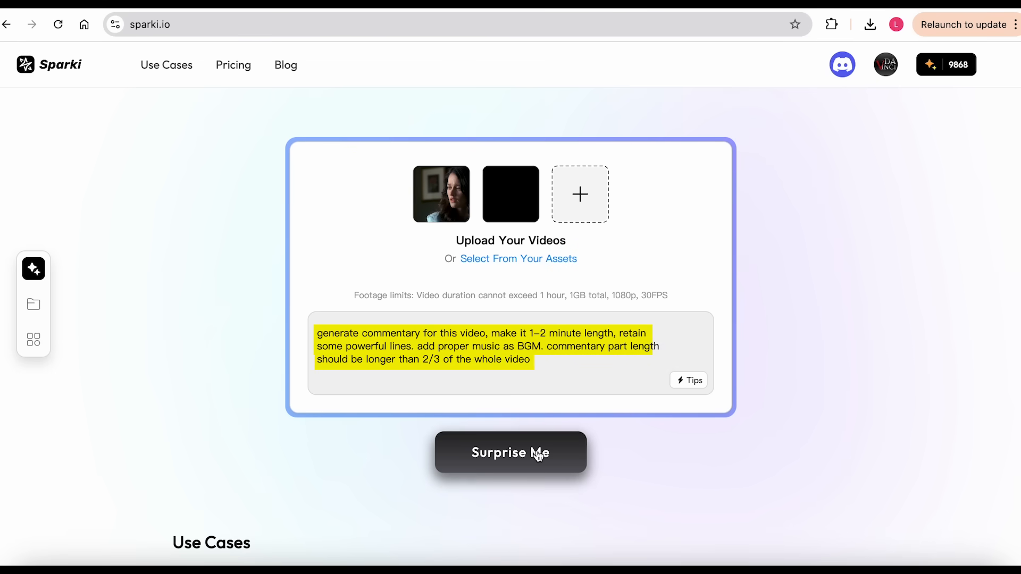
- Submit the prompt and uploaded clips with Surprise Me to generate the commentary video
click(509, 452)
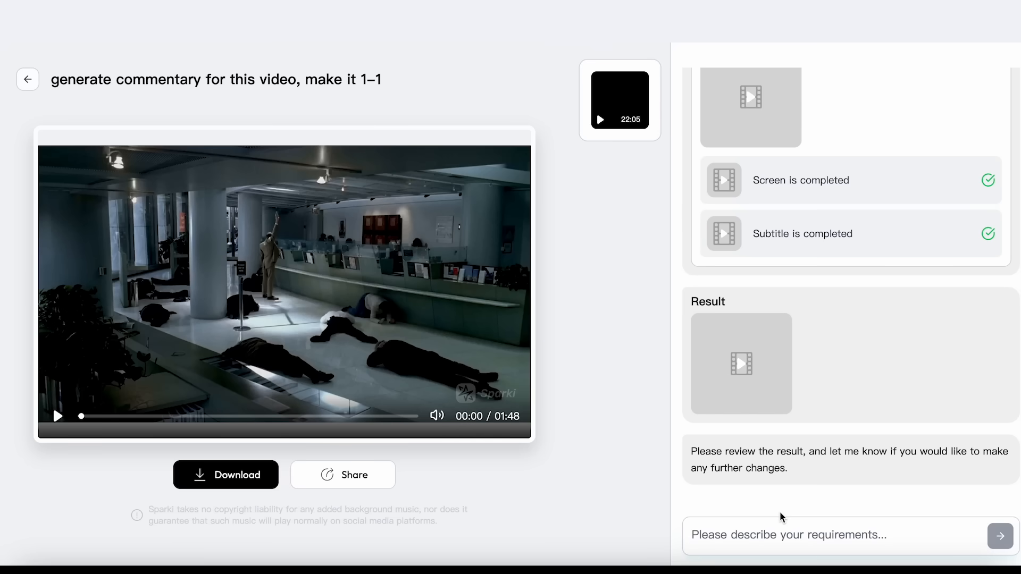
- Send the requirement 'add subtitle at the bottom of the screen' to Sparki
text(add subtitl)
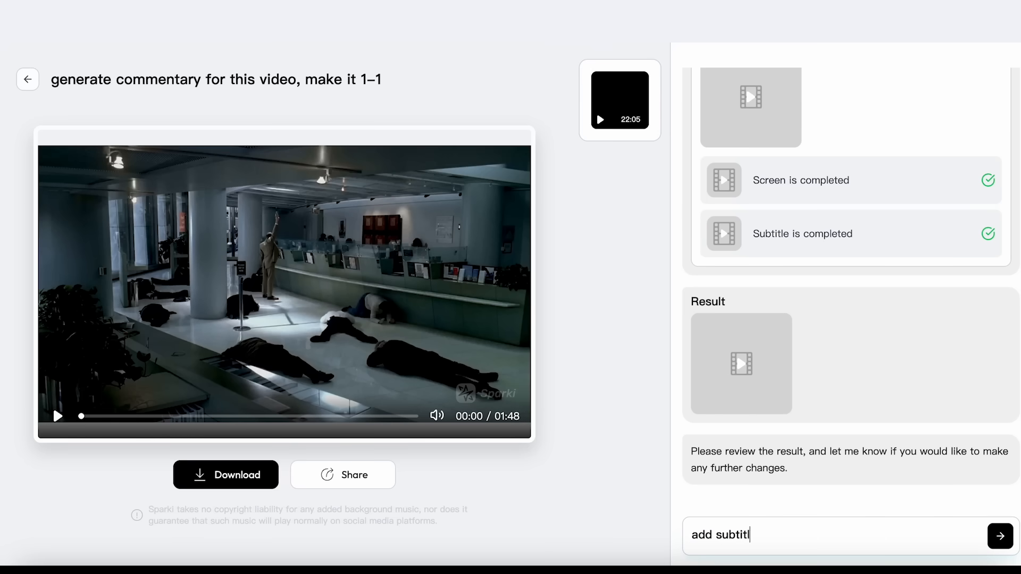
text(e at the bottom of the scr)
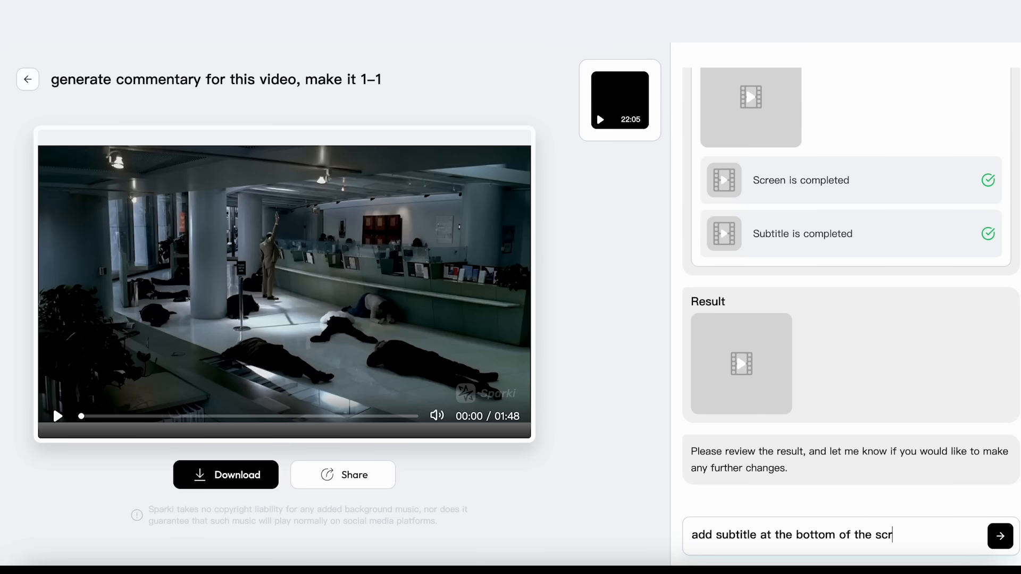
click(1000, 536)
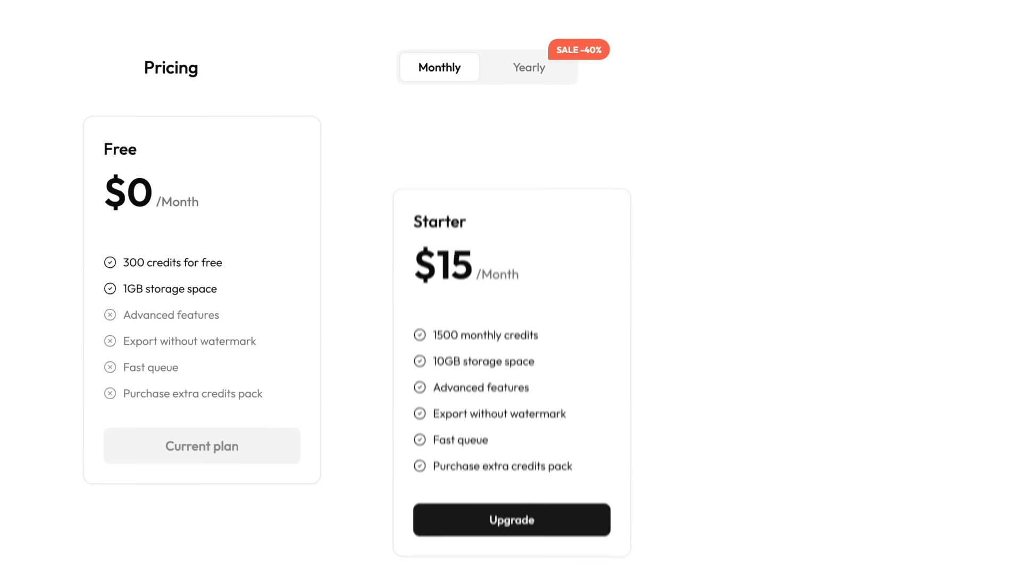
- Show the Starter and Plus plans with yearly billing
scroll(down, 3)
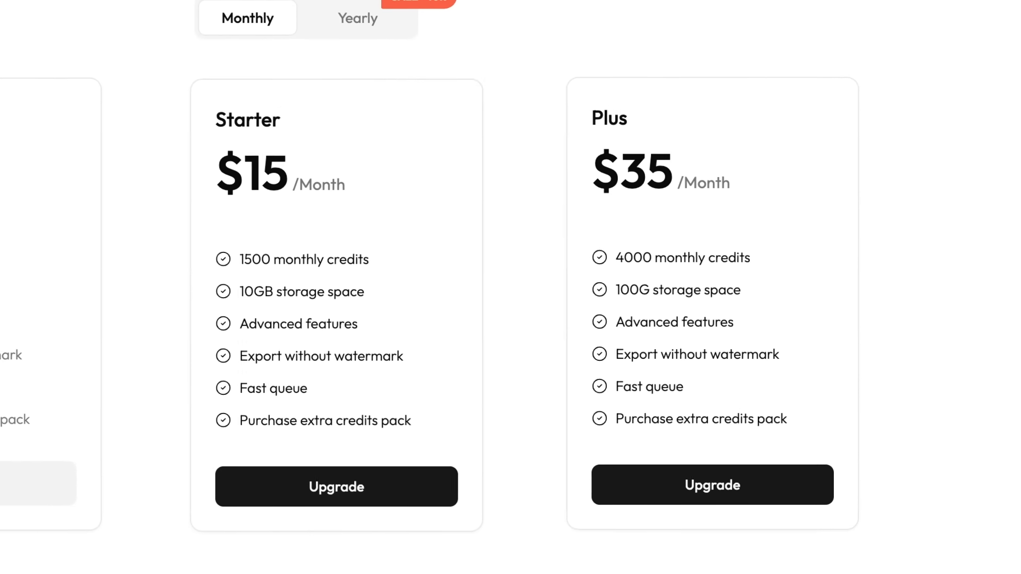
click(357, 18)
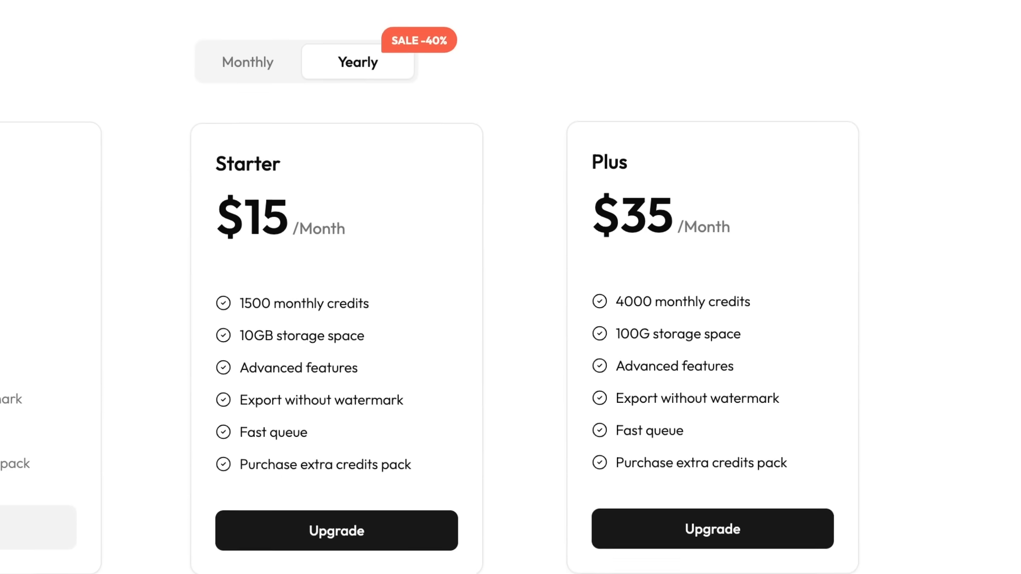
click(357, 62)
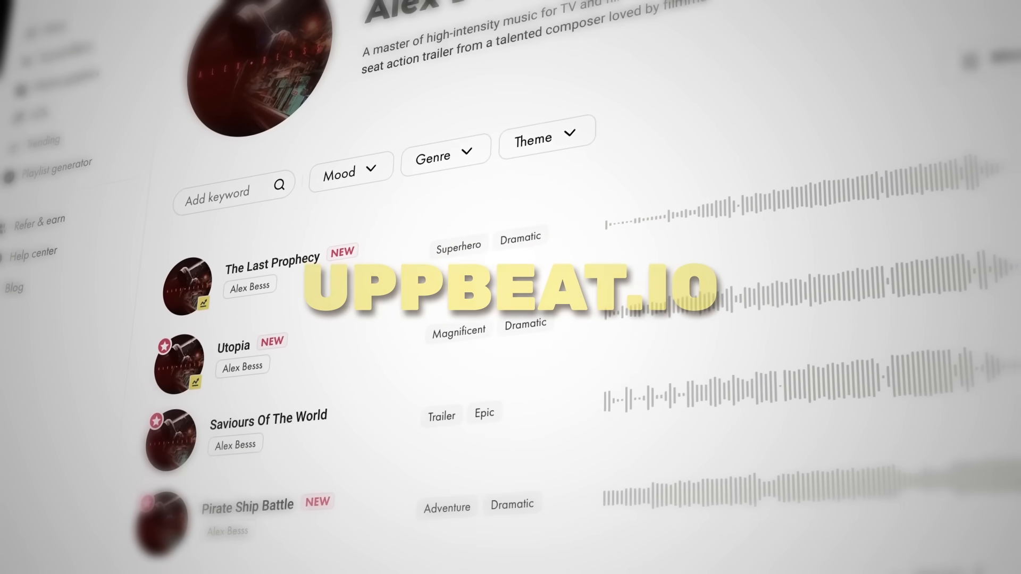
scroll(down, 3)
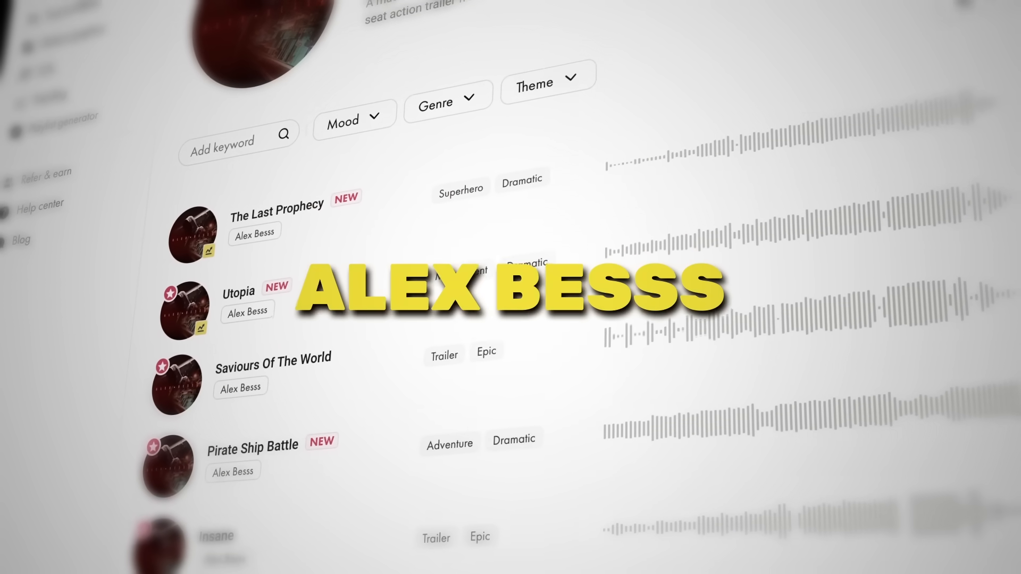
scroll(down, 3)
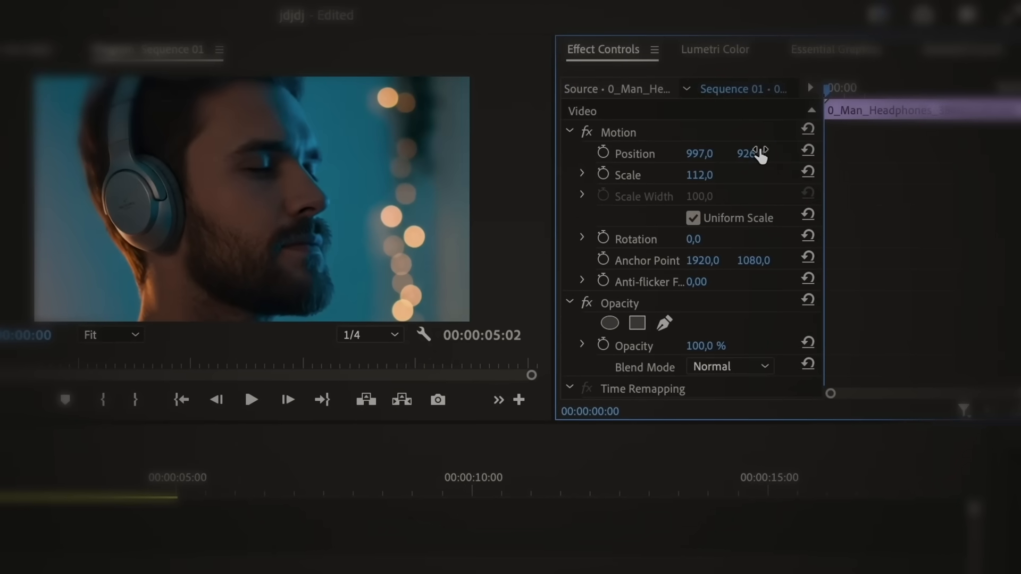
- Edit the vertical Position value of the headphones clip in Motion settings
click(847, 88)
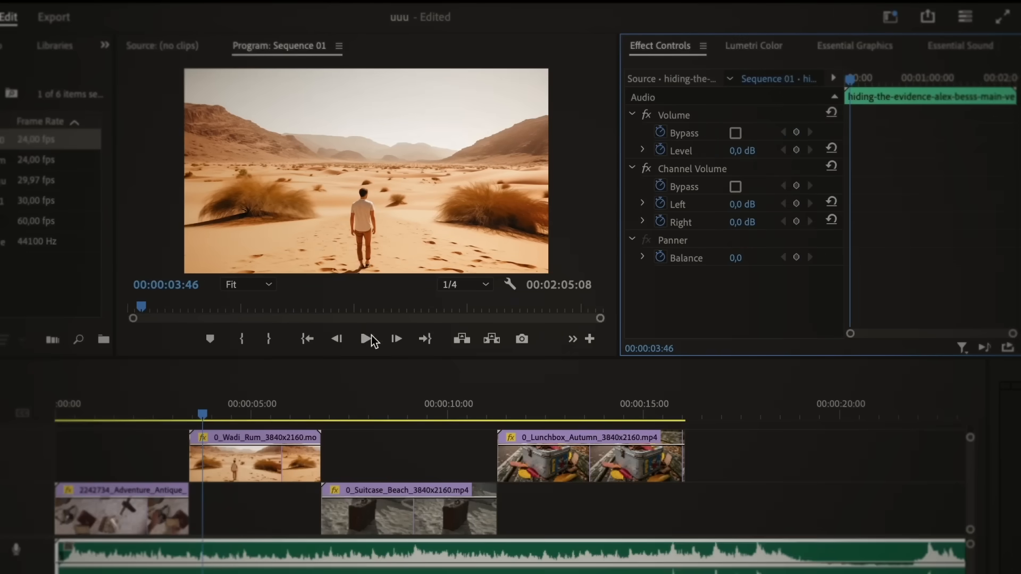
- Preview the Wadi Rum clip's keyframed scale and position move in the sequence
click(254, 456)
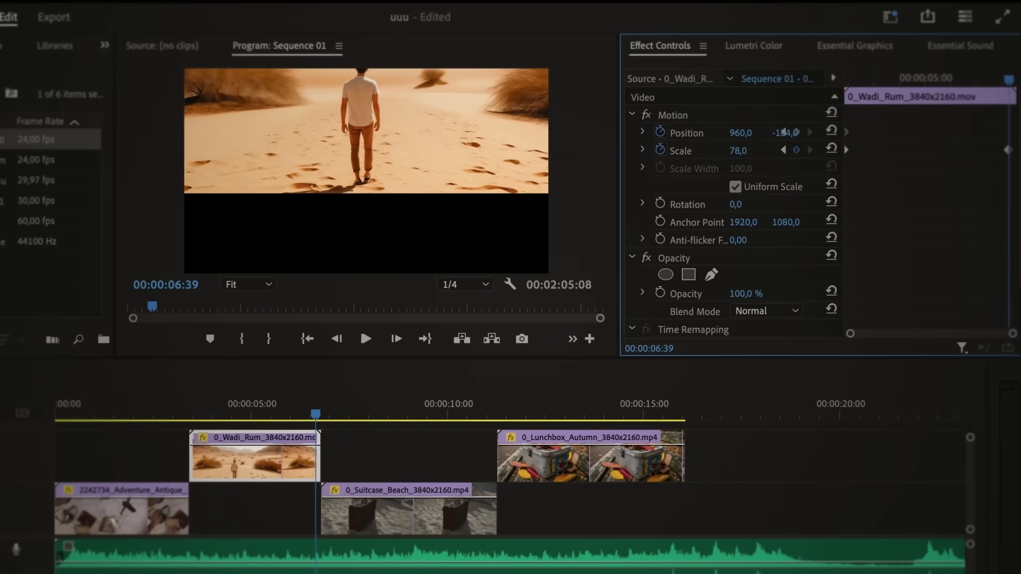
click(409, 509)
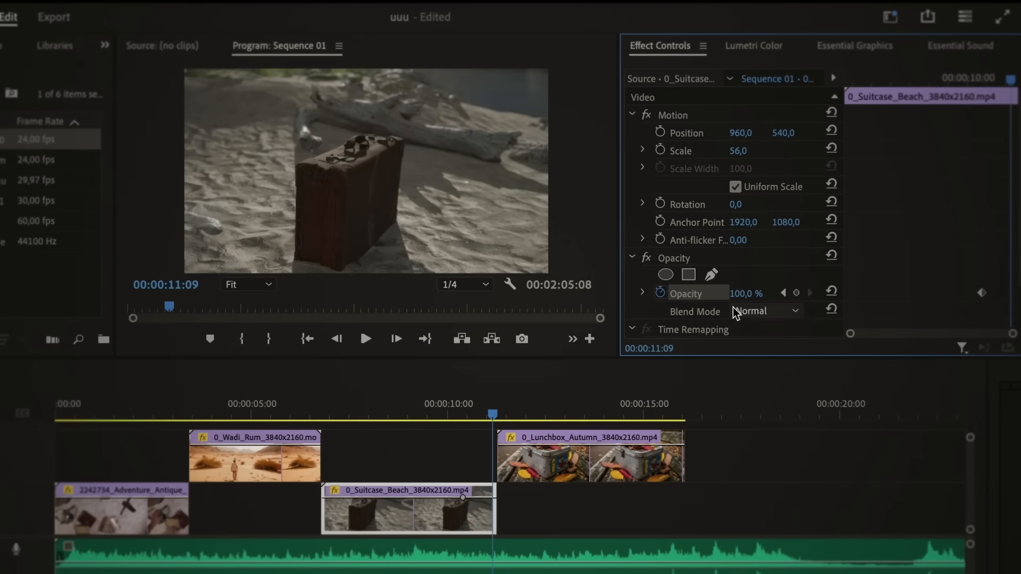
click(590, 456)
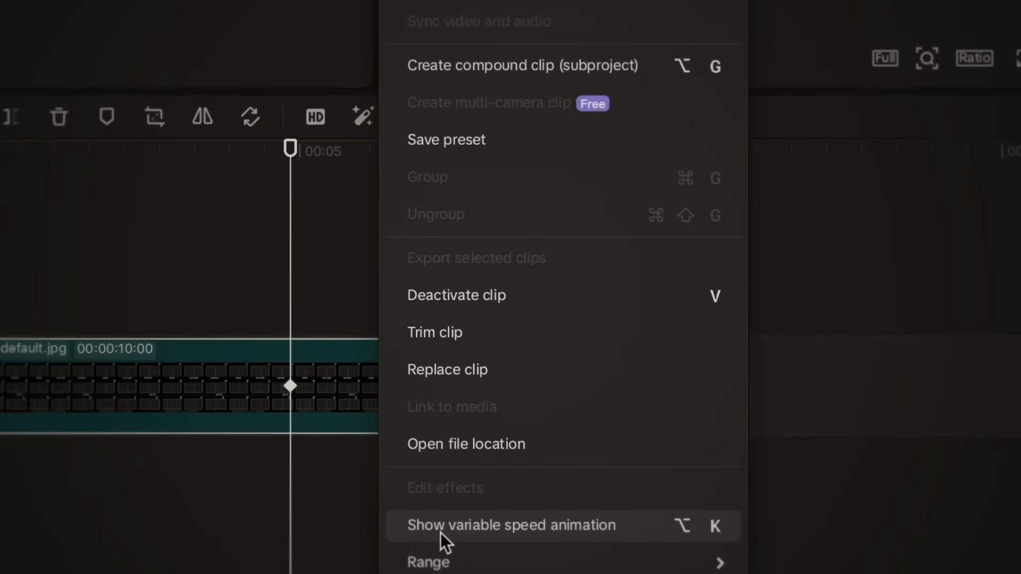
- Reveal the clip's keyframe graph and apply the Ease In preset curve
click(511, 526)
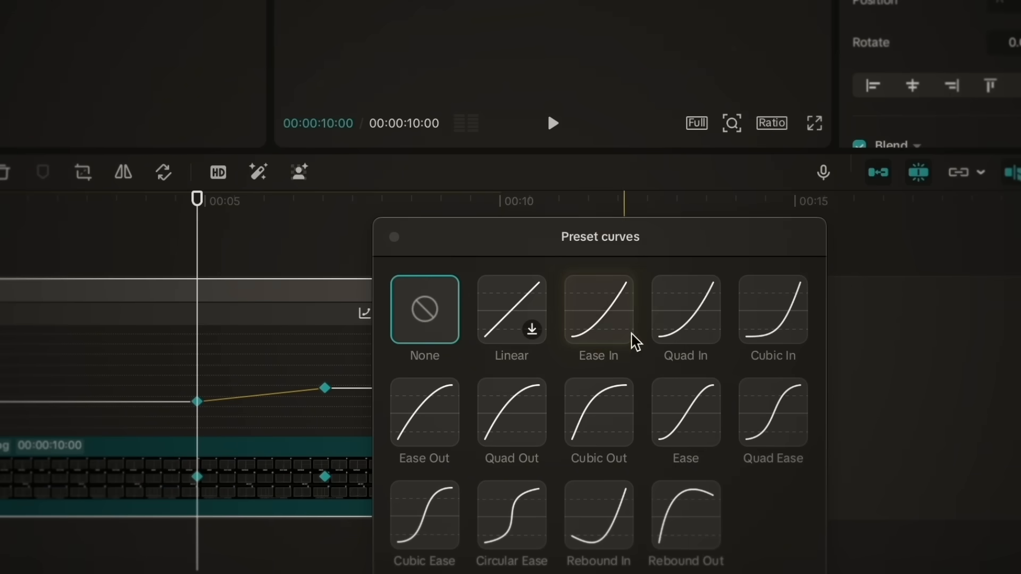
click(598, 310)
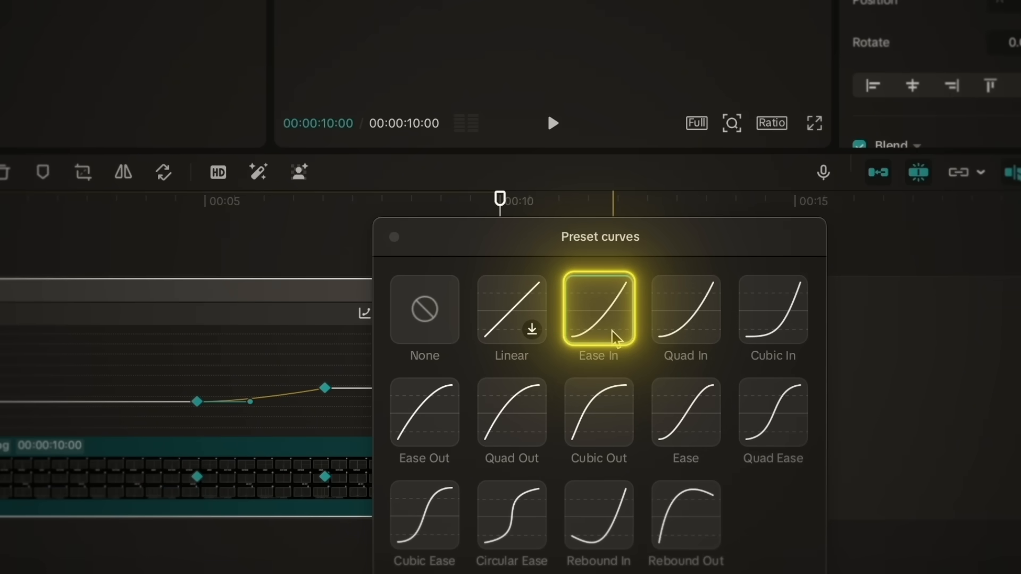
click(597, 310)
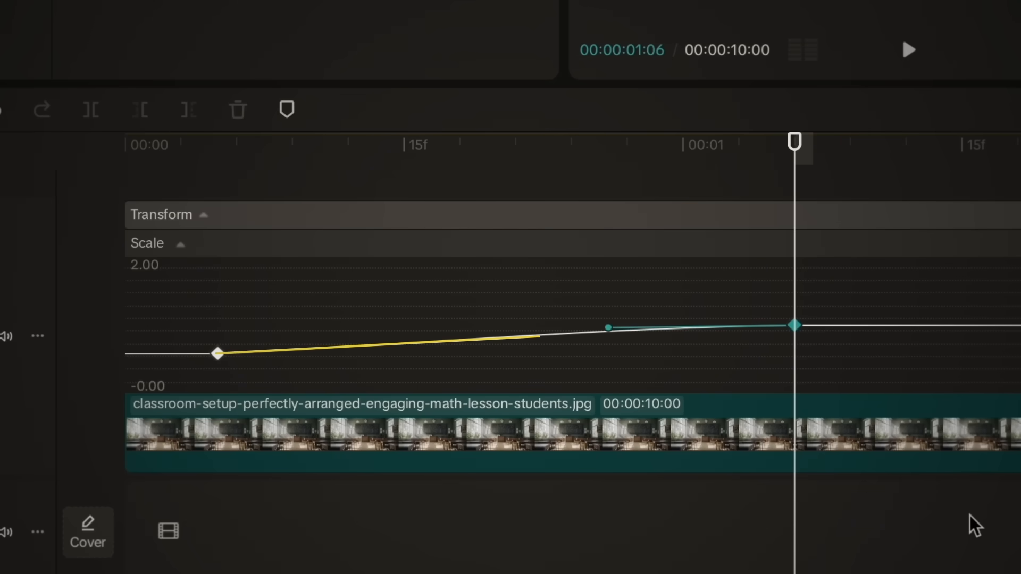
- Reshape the Scale graph's Bezier handles into an ease-out curve
click(910, 50)
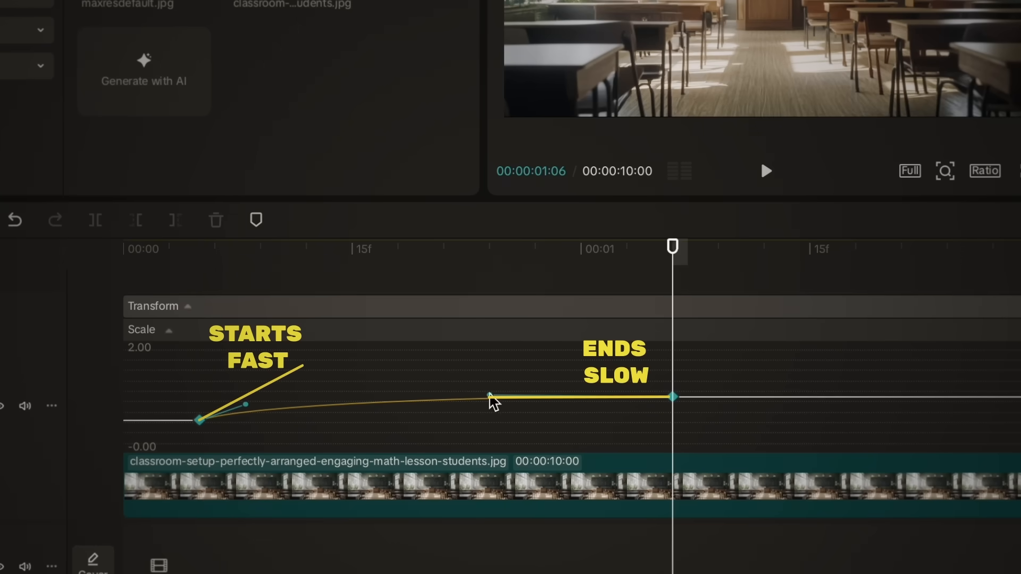
click(767, 171)
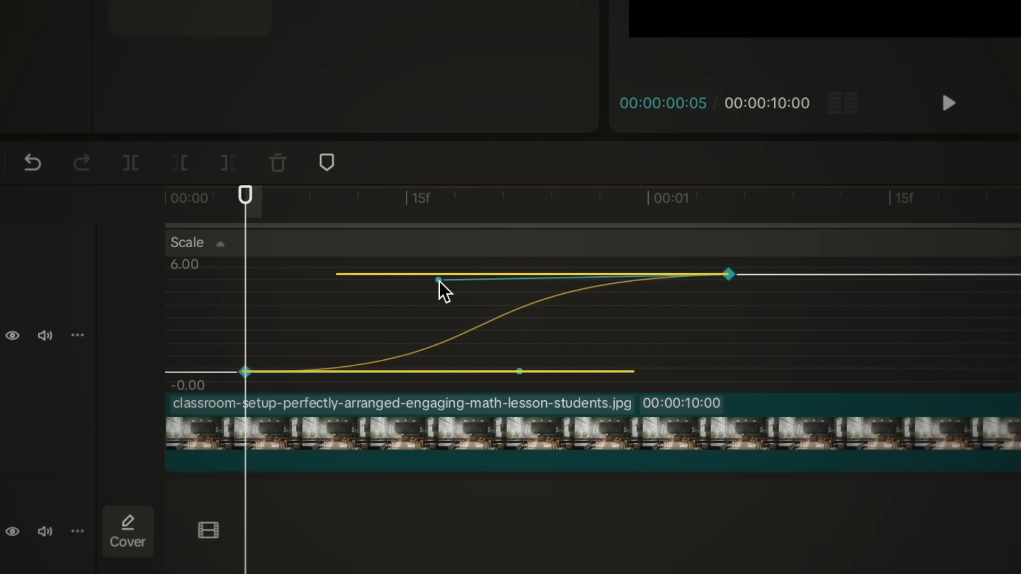
- Smooth the end of the Scale curve into an S-curve and return the playhead to the start
click(948, 103)
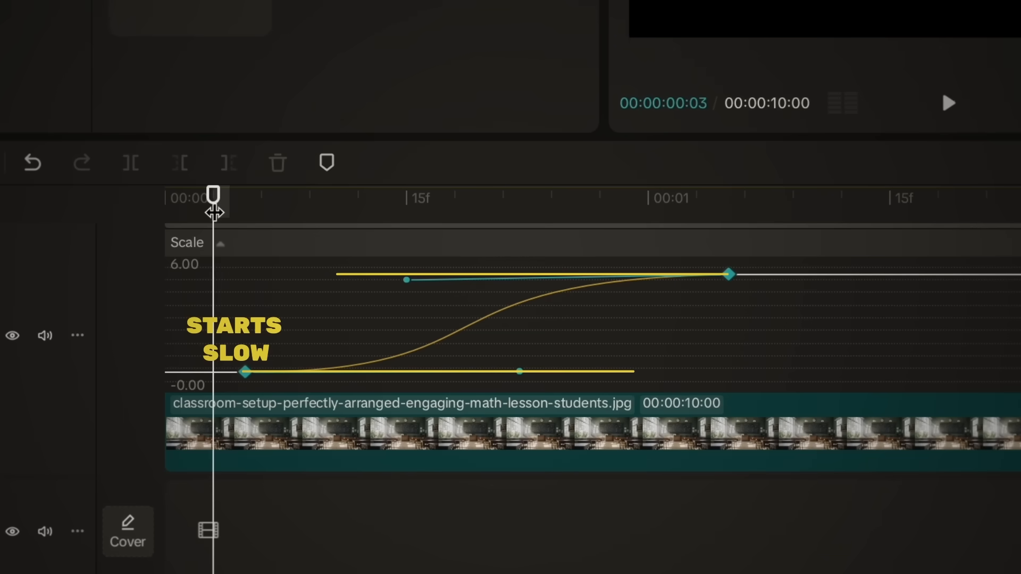
click(948, 103)
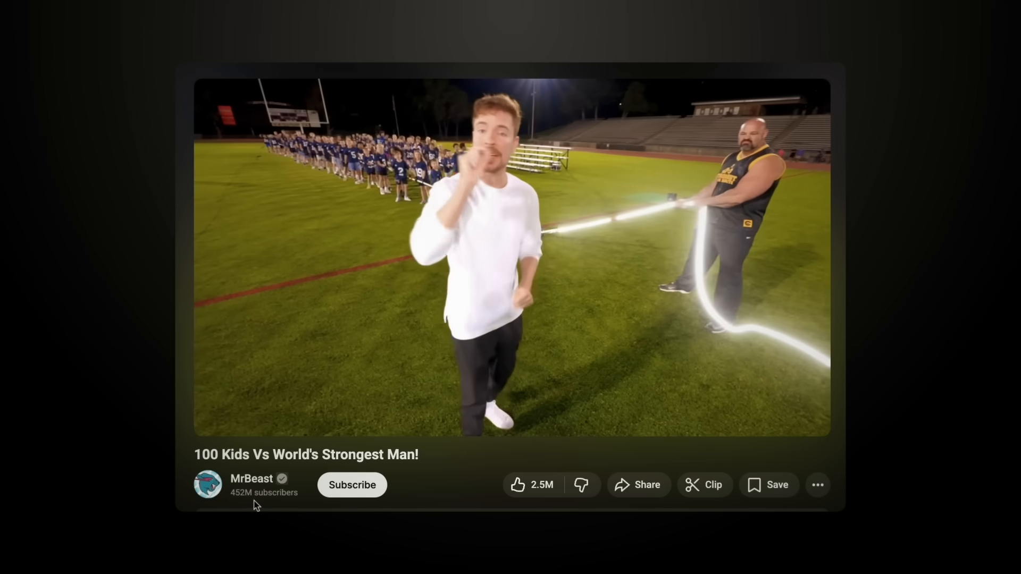
- Bring up the '100 Kids Vs World's Strongest Man!' YouTube video page
click(818, 485)
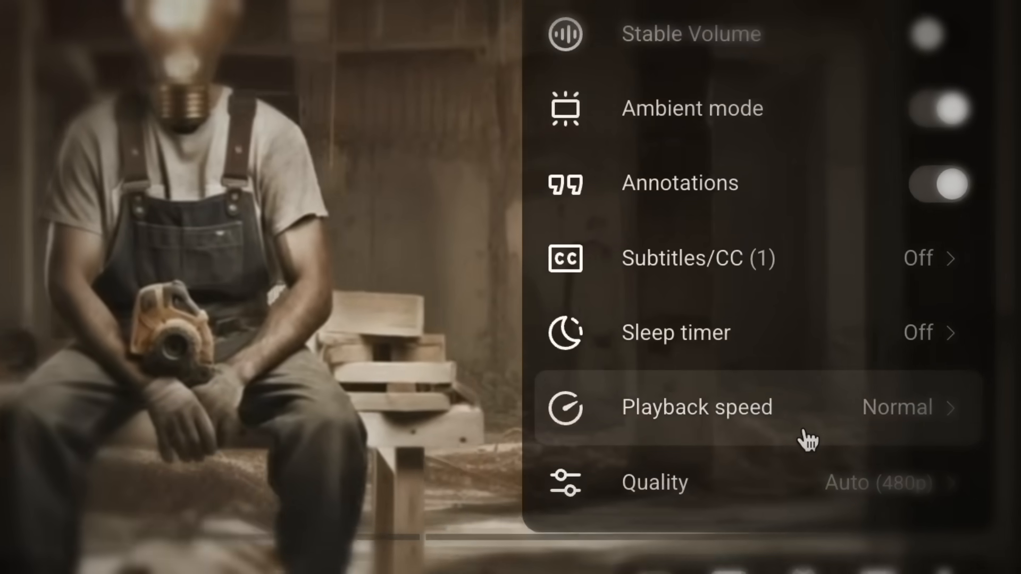
- Show the player's playback speed choices from the settings gear
click(696, 408)
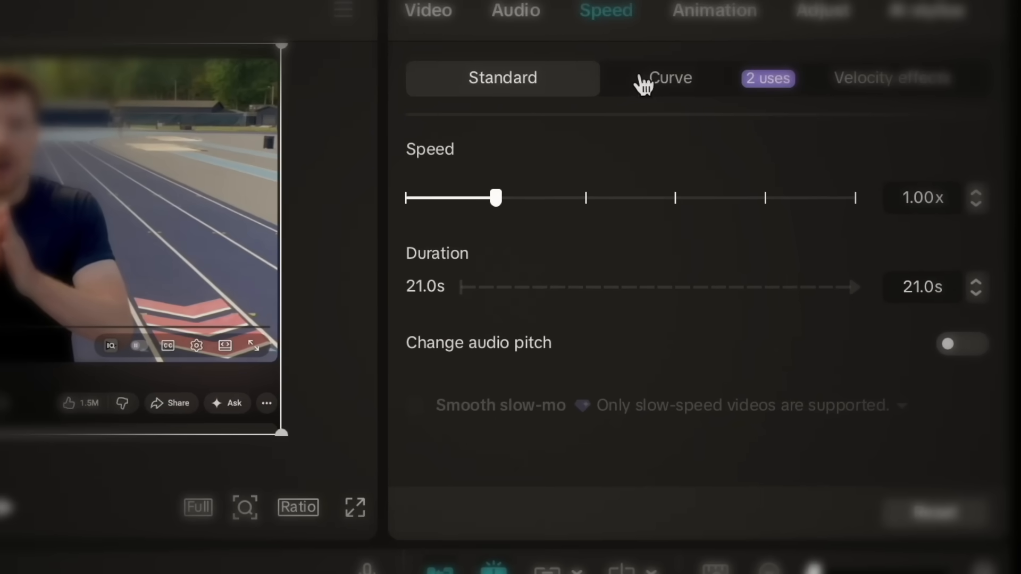
- Switch the Speed panel to Curve, ramping the 21s clip above and below 1x down to 14s
click(669, 78)
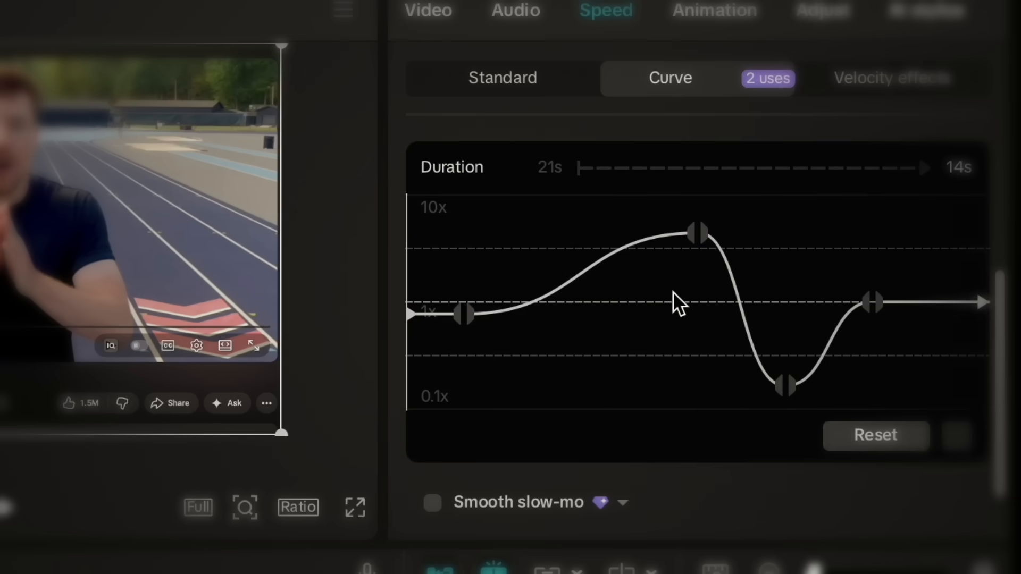